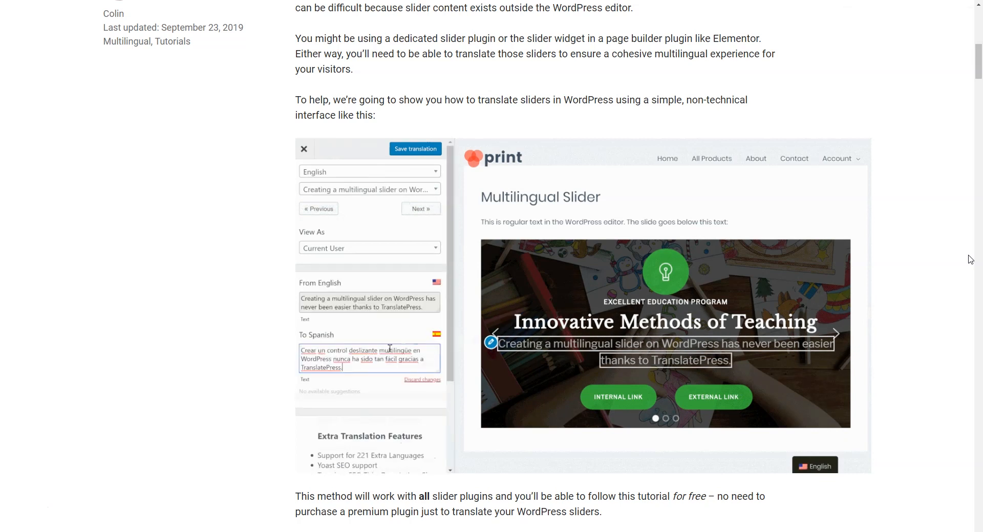
Read the slider blog post, then switch the translation editor's language dropdown to English
left_click(415, 149)
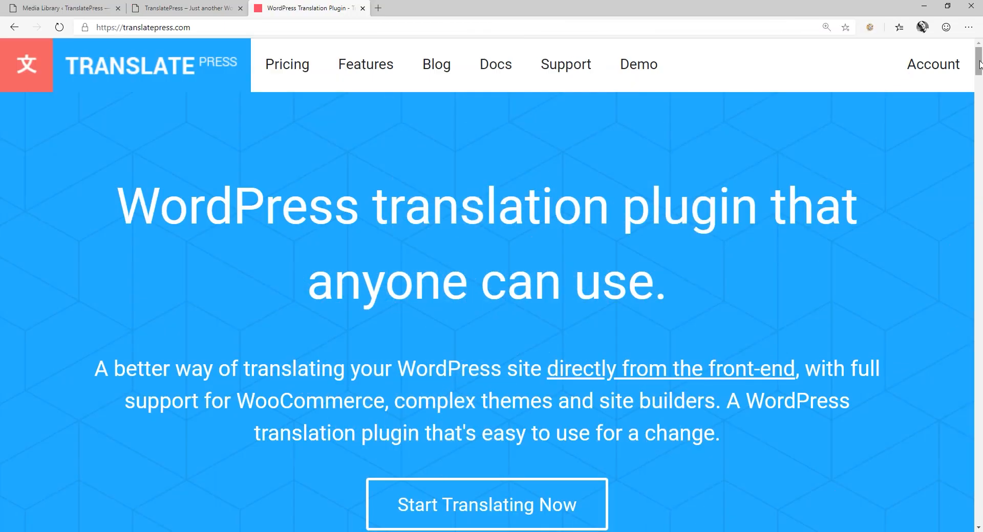
scroll("down", 3)
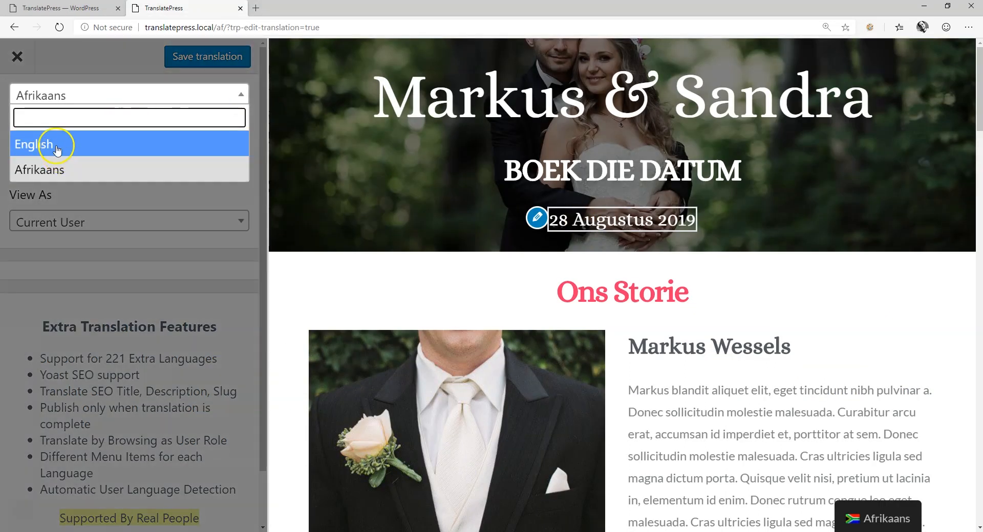
left_click(30, 145)
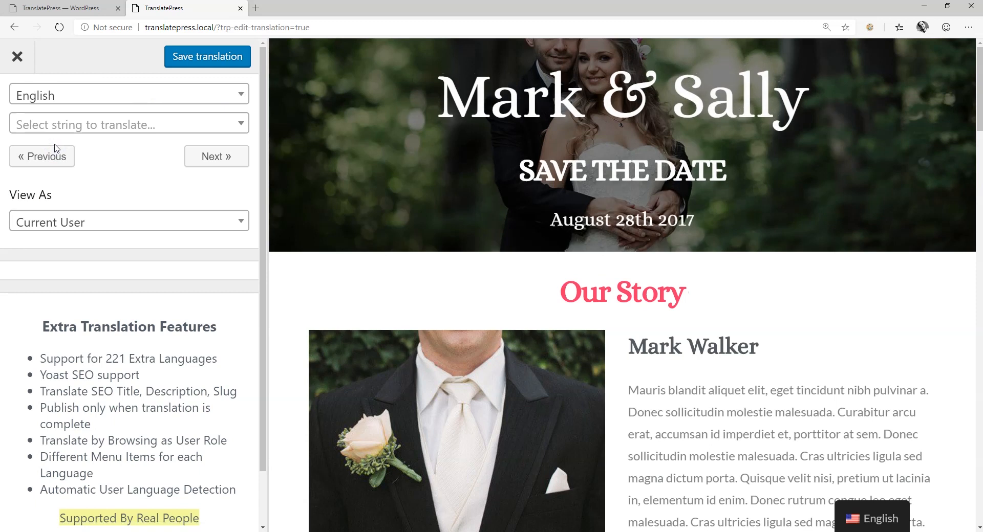
mouse_move(121, 131)
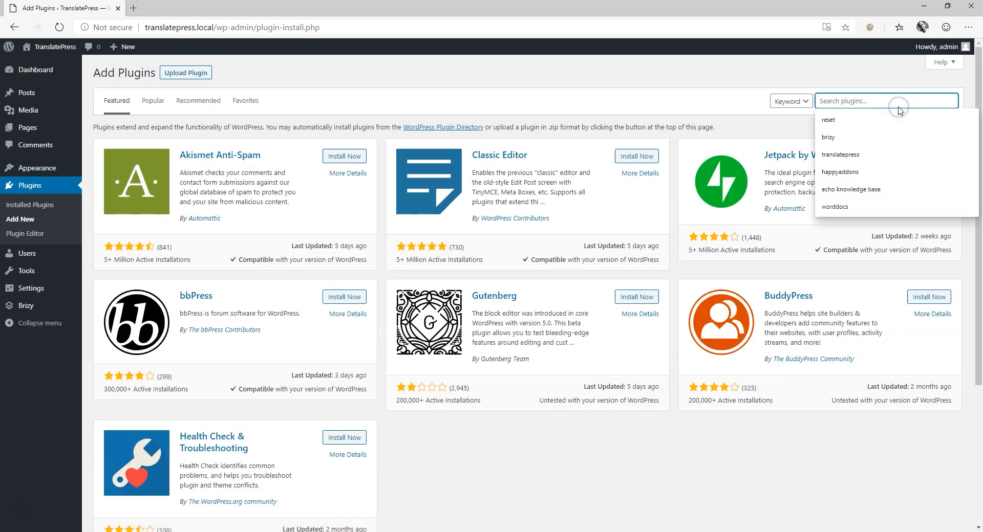
Search for 'translatepress', install and activate it, and reach TranslatePress Settings
left_click(840, 155)
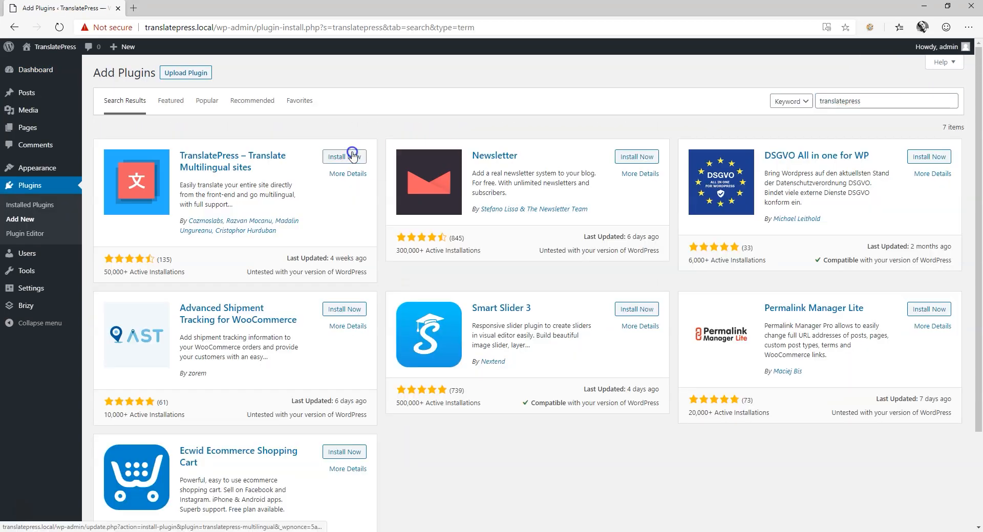
left_click(345, 156)
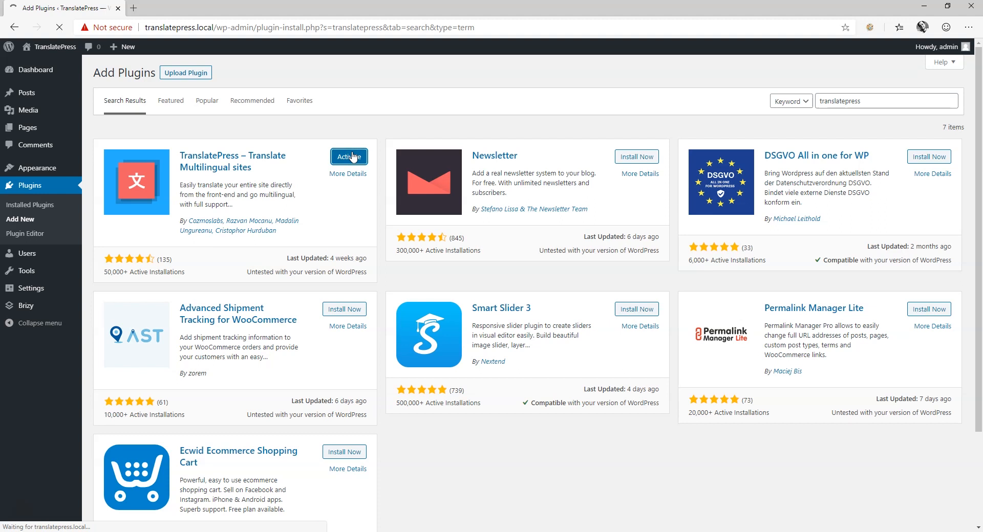
left_click(349, 157)
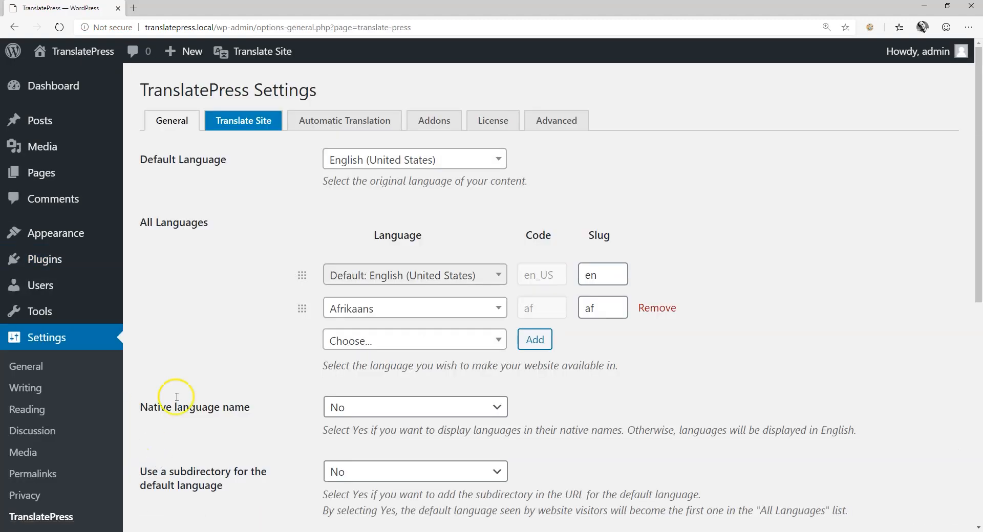
left_click(413, 159)
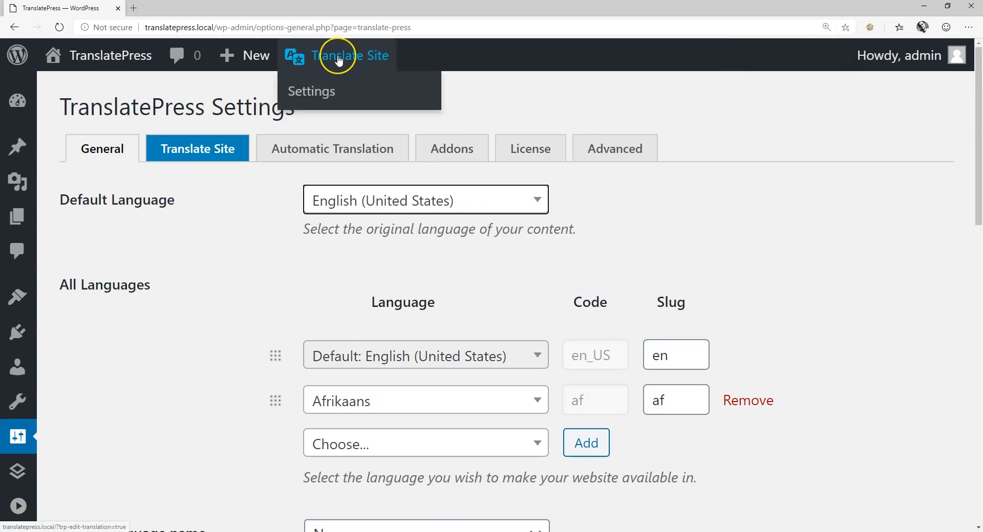
Open Translate Site, preview the wedding site in Afrikaans, then switch back to English
left_click(343, 57)
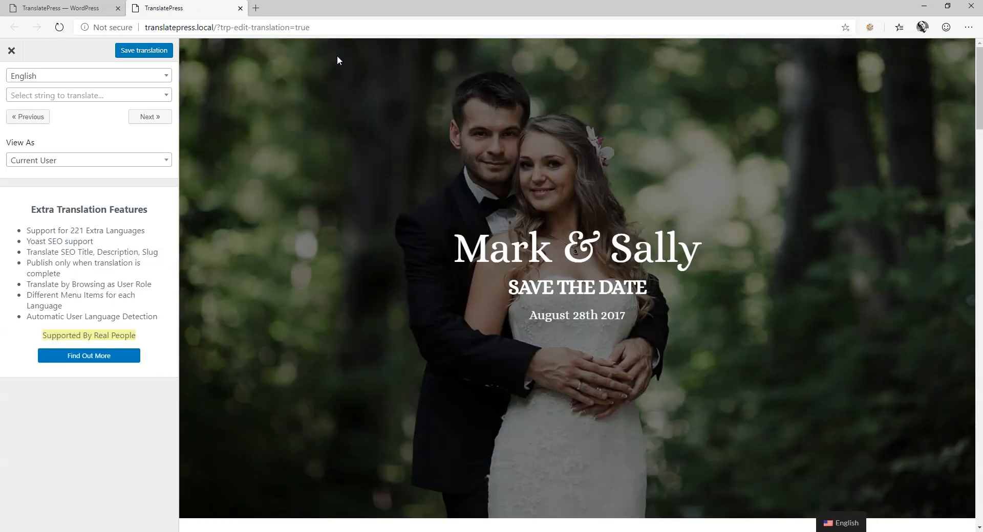
left_click(89, 75)
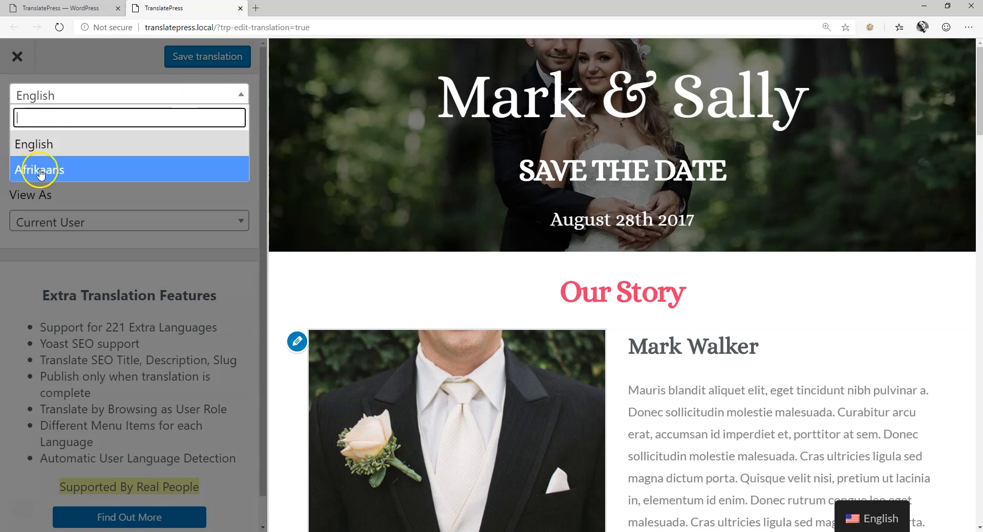
left_click(39, 170)
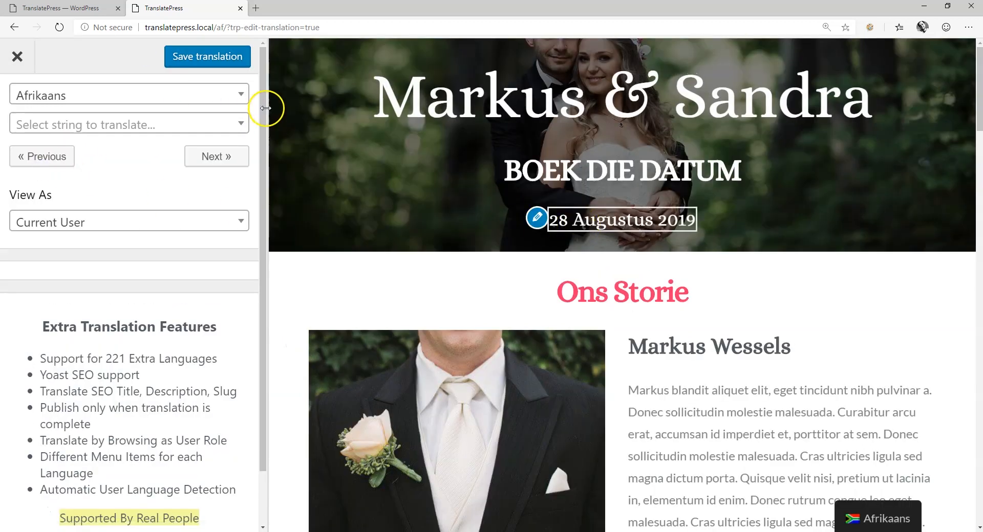
left_click(129, 94)
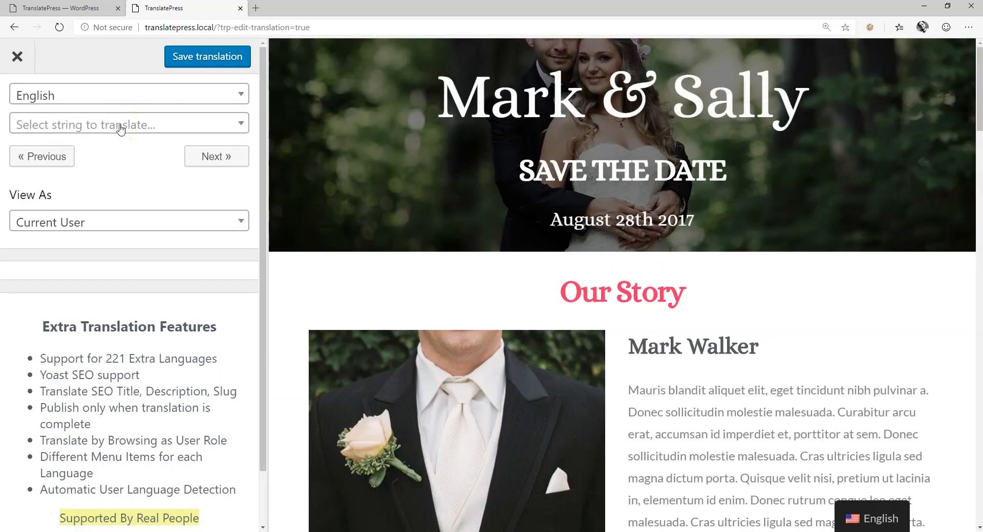
Save 'Markus & Sandra' as the Afrikaans for 'Mark & Sally', then advance to SAVE THE DATE
left_click(128, 124)
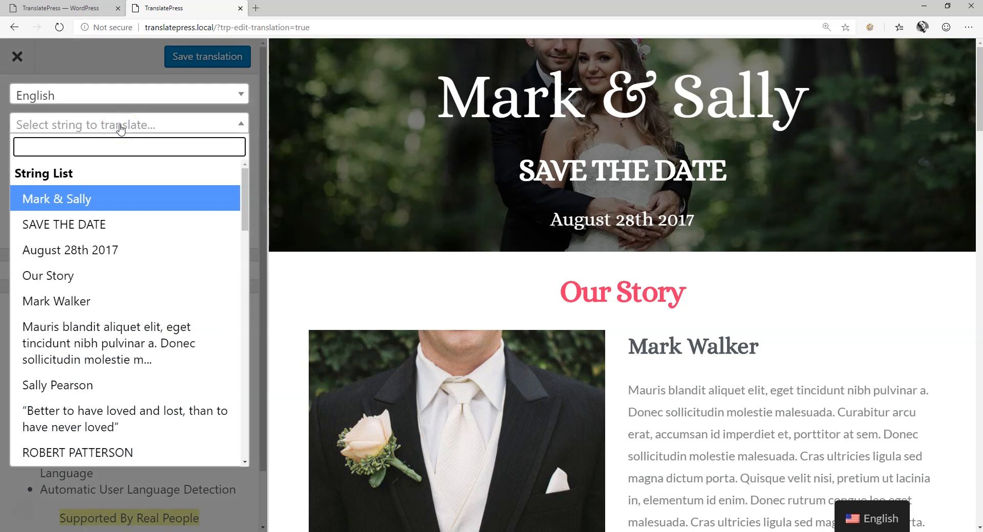
left_click(56, 199)
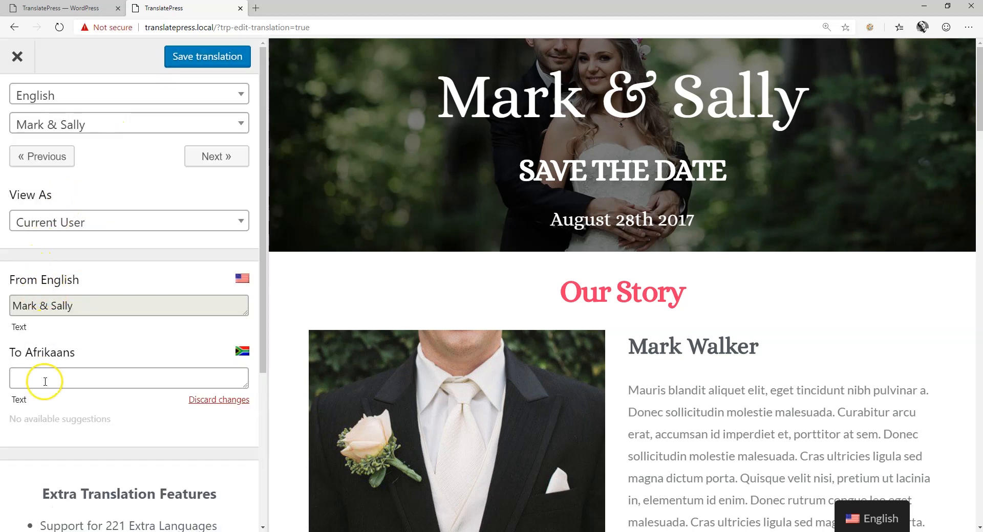
type("m")
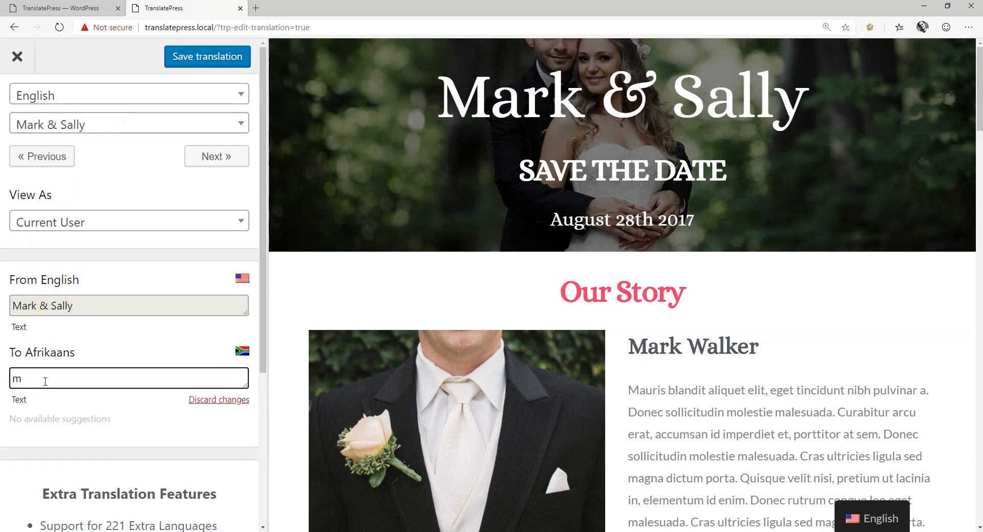
type("arkus")
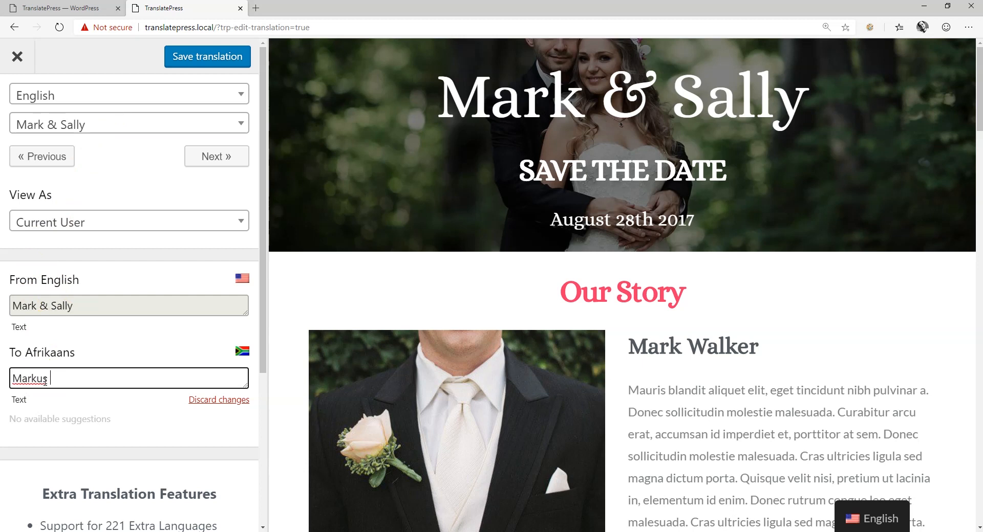
type("& Sandra")
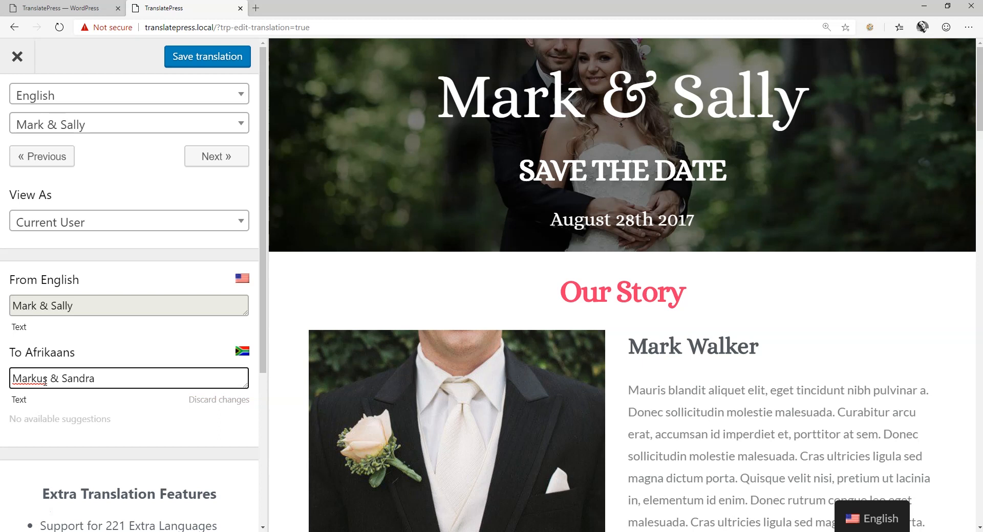
left_click(207, 56)
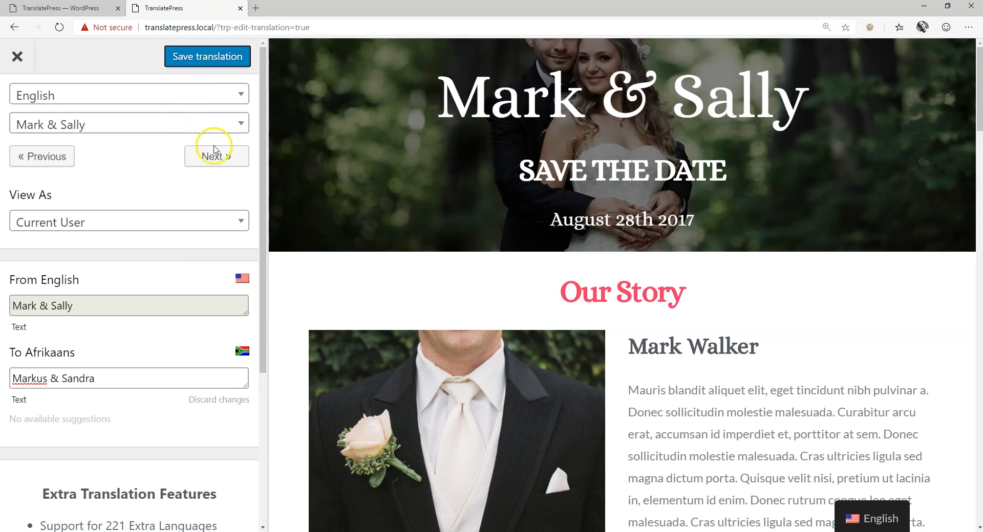
left_click(216, 157)
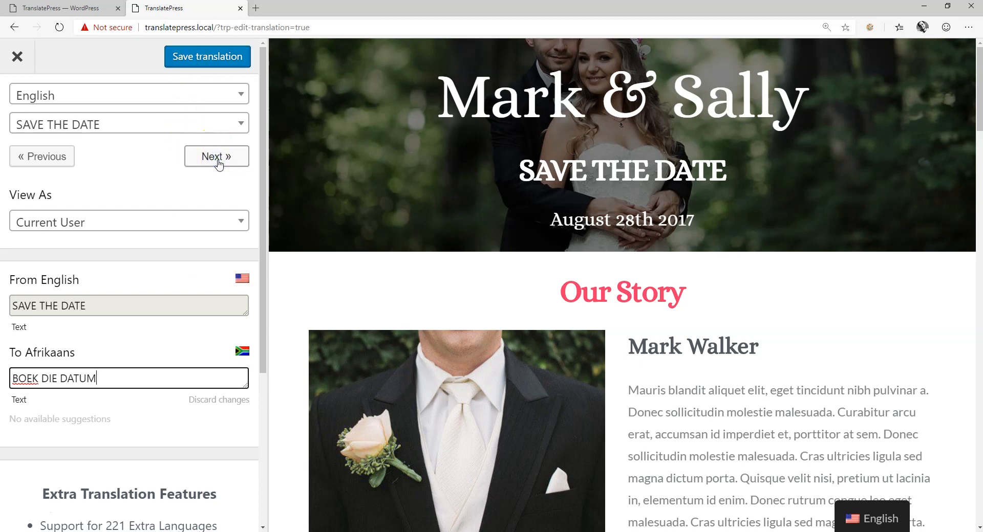
left_click(217, 156)
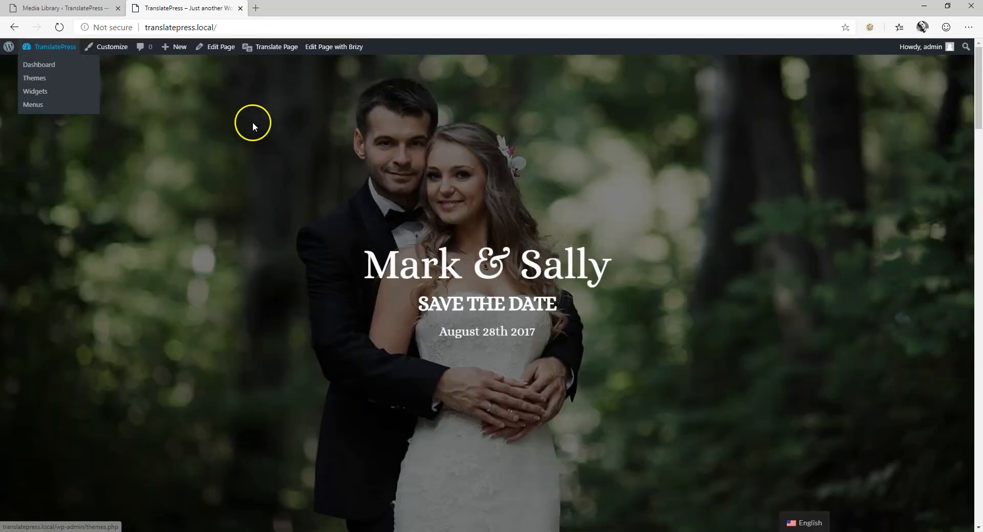
Scroll through the wedding site's Afrikaans page with its translated names, headings and quote
scroll("down", 3)
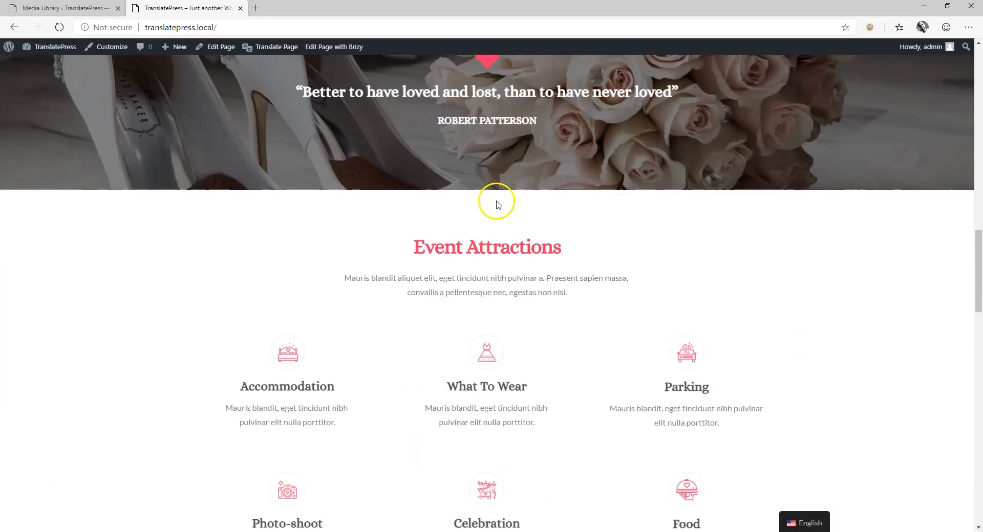
scroll("down", 3)
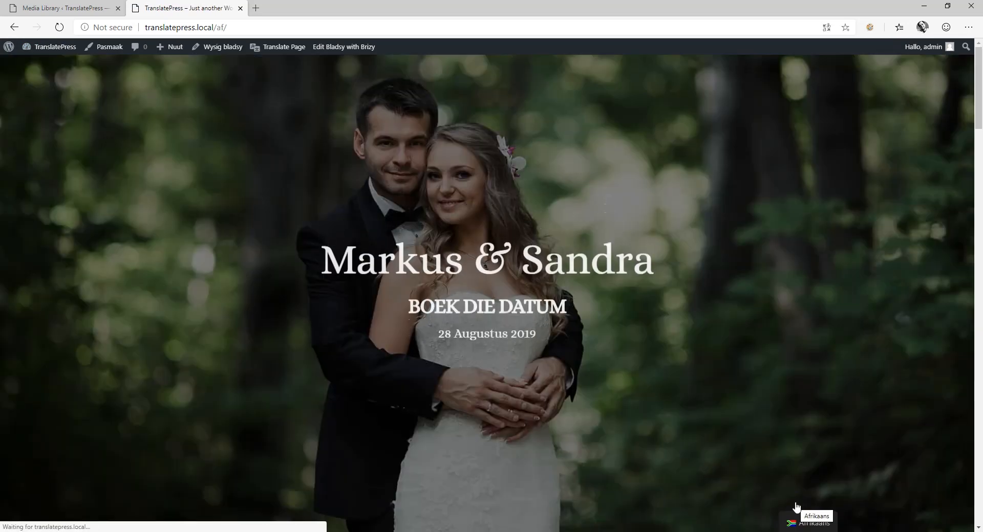
scroll("down", 3)
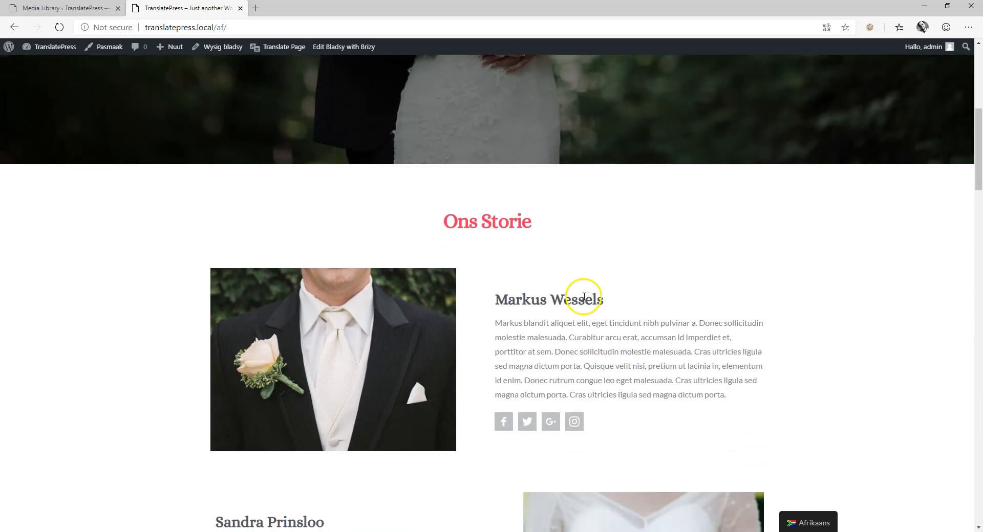
scroll("down", 3)
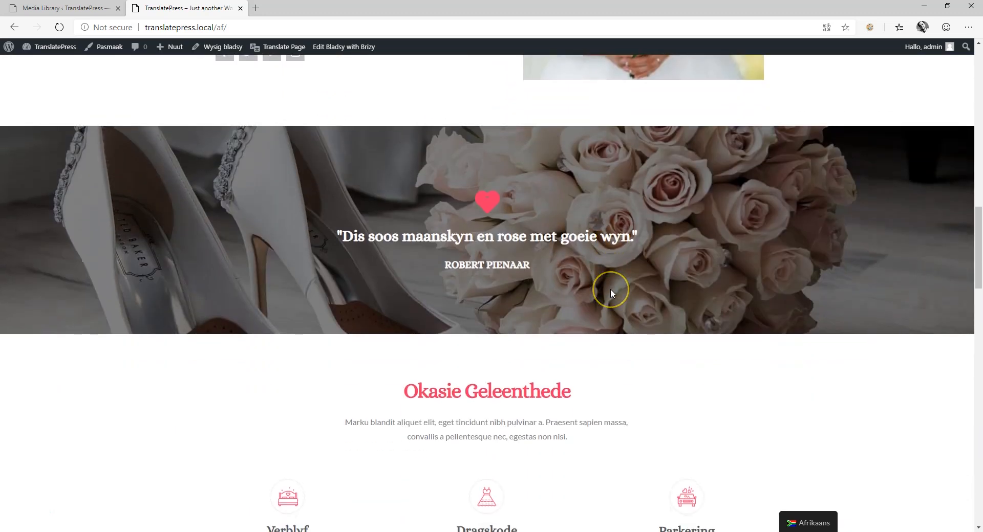
scroll("down", 3)
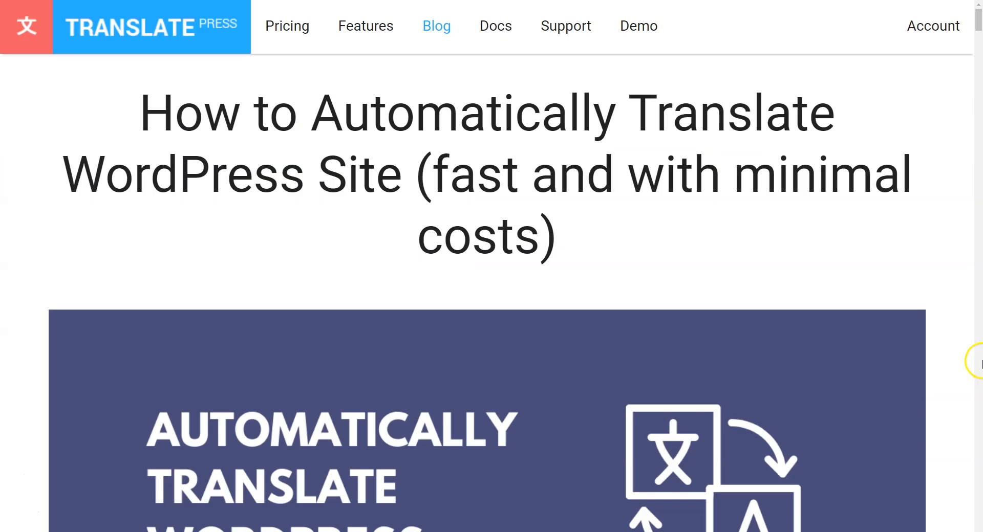
Zoom the Features page to 175%, scroll to Advanced Addons, and open SEO Pack's Learn More
scroll("down", 3)
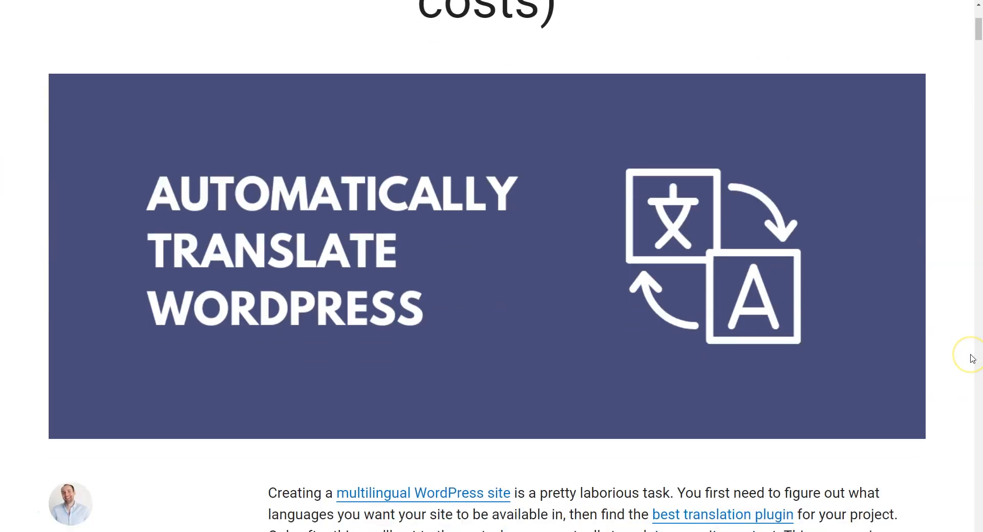
scroll("down", 3)
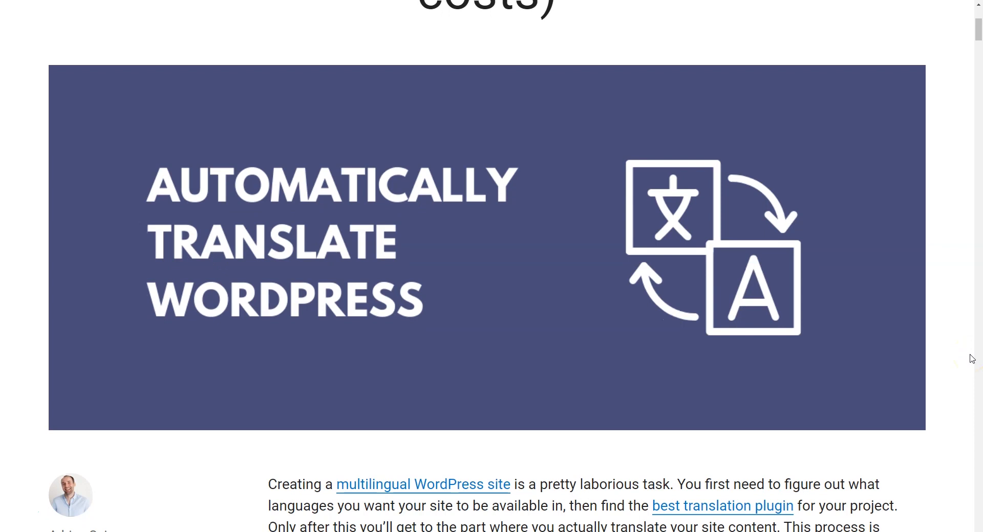
scroll("down", 3)
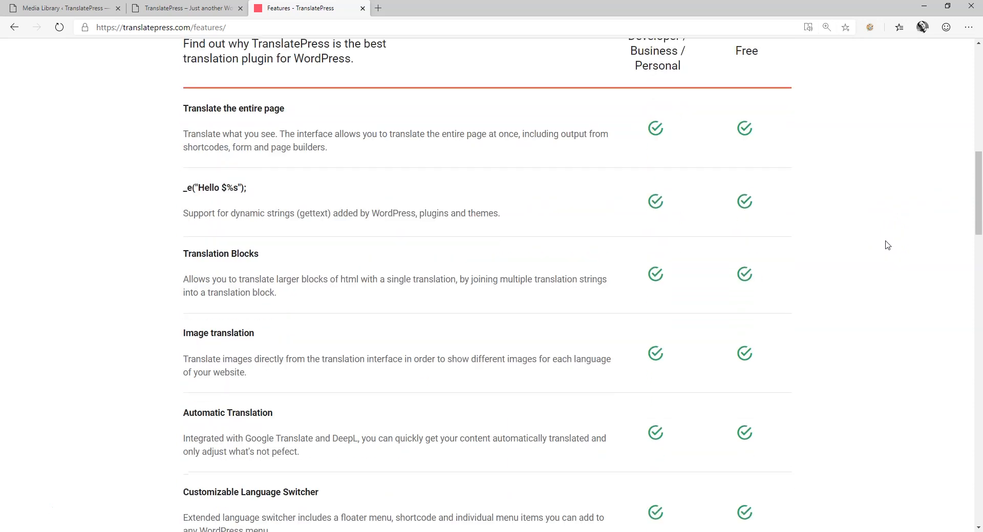
scroll("down", 3)
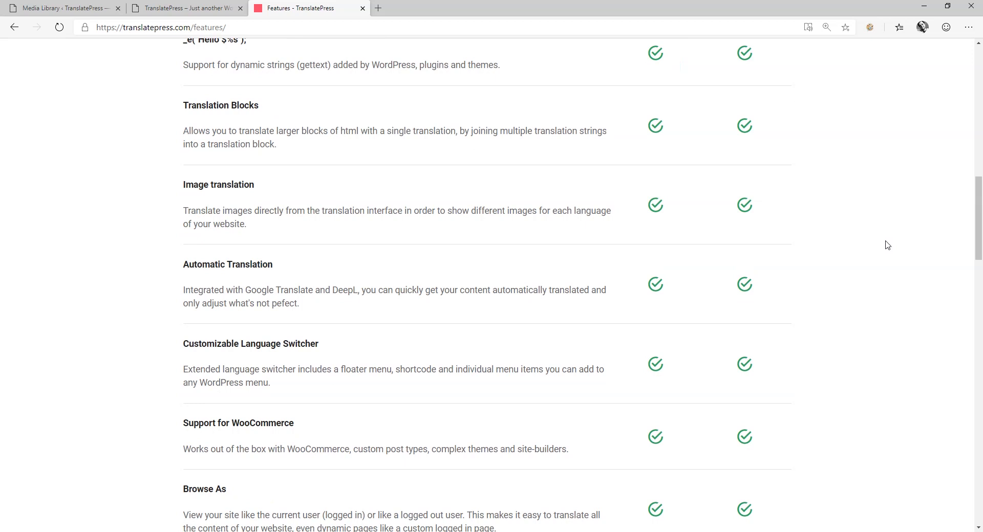
scroll("down", 3)
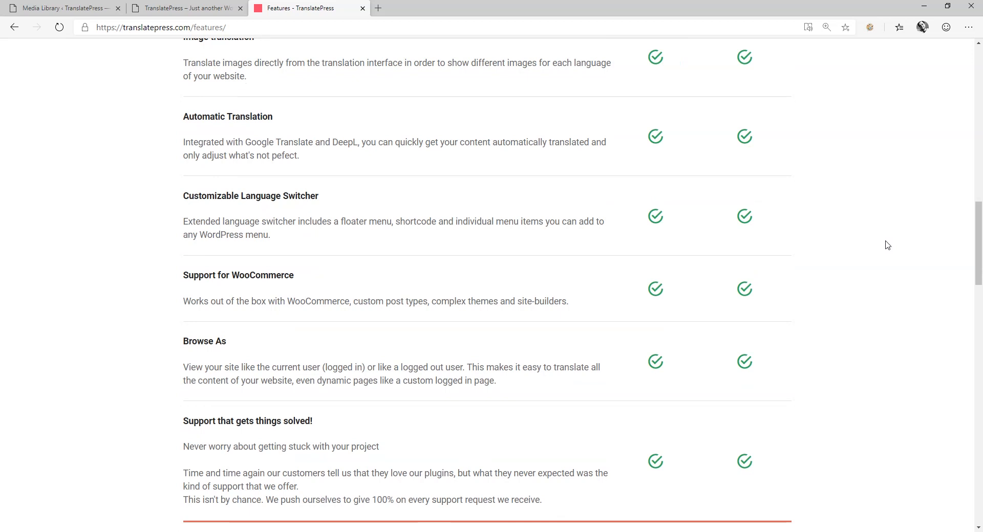
left_click(826, 27)
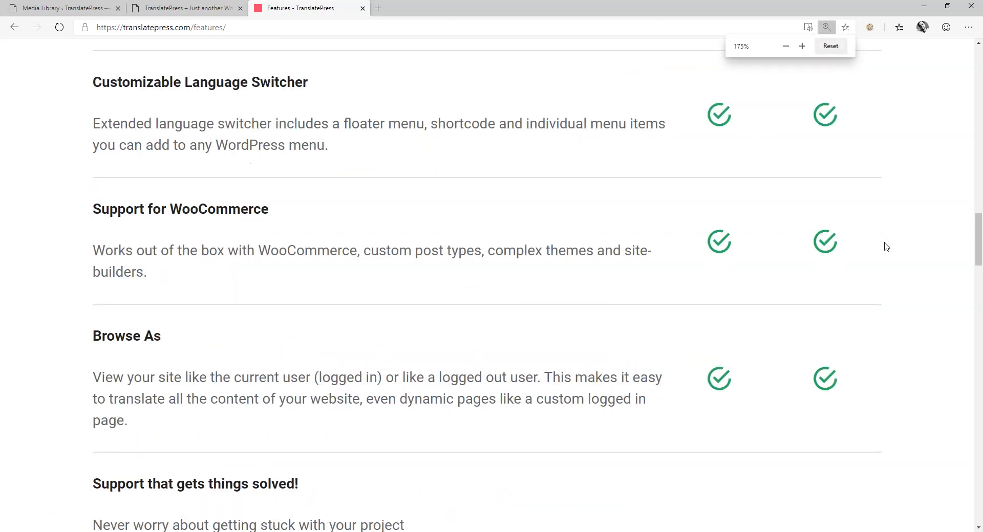
scroll("down", 3)
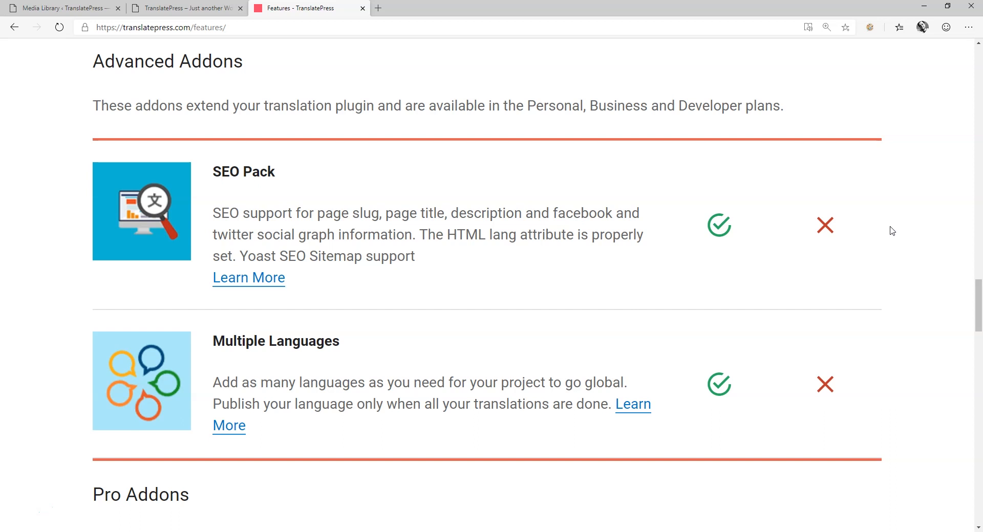
left_click(248, 277)
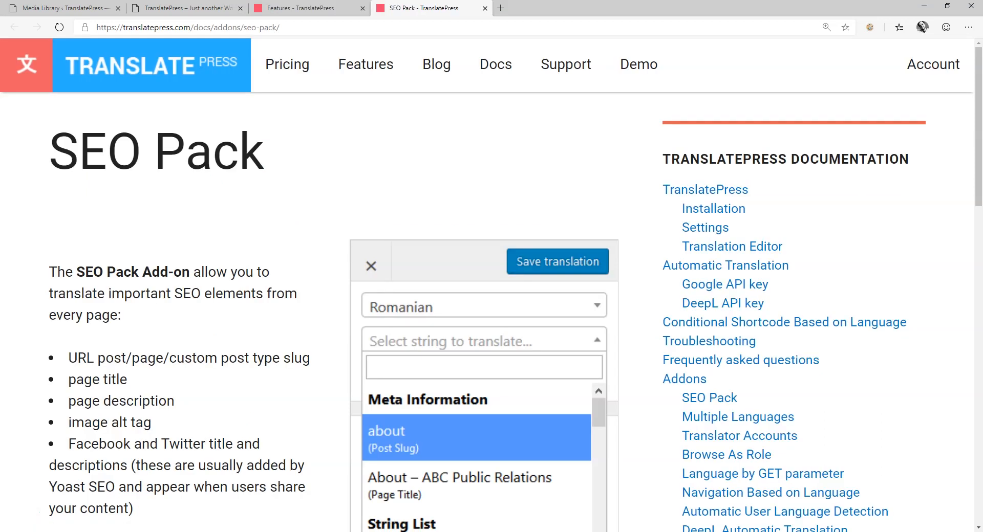
Read the SEO Pack docs, then return to Features and open the Multiple Languages docs
scroll("down", 3)
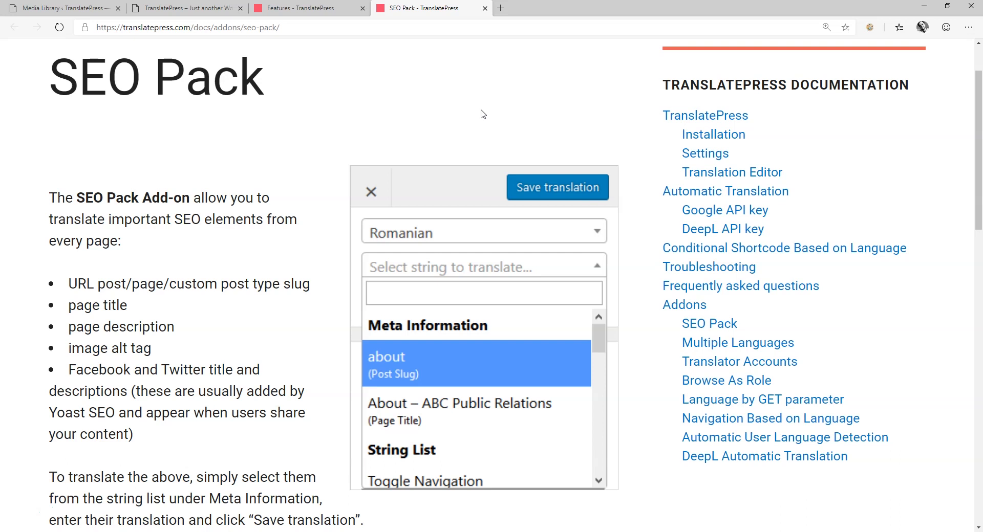
scroll("down", 3)
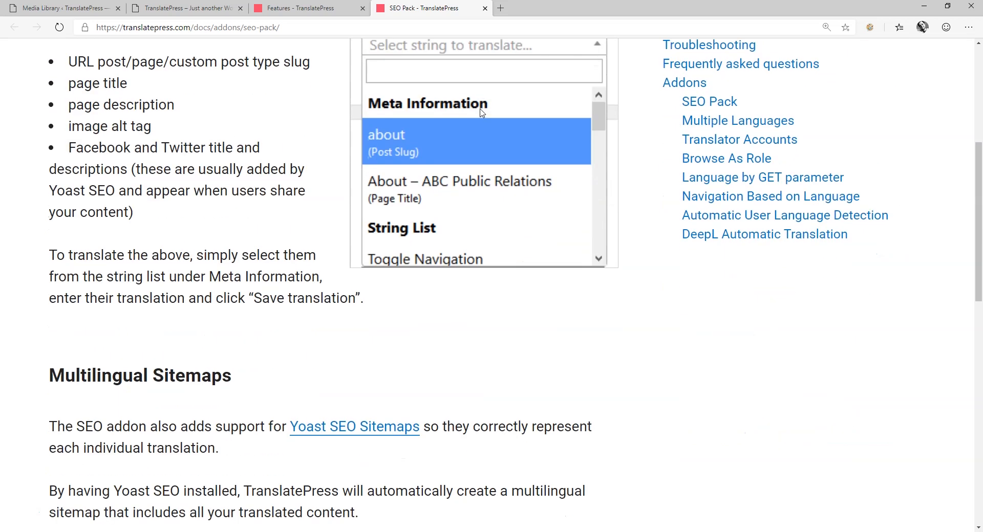
scroll("down", 3)
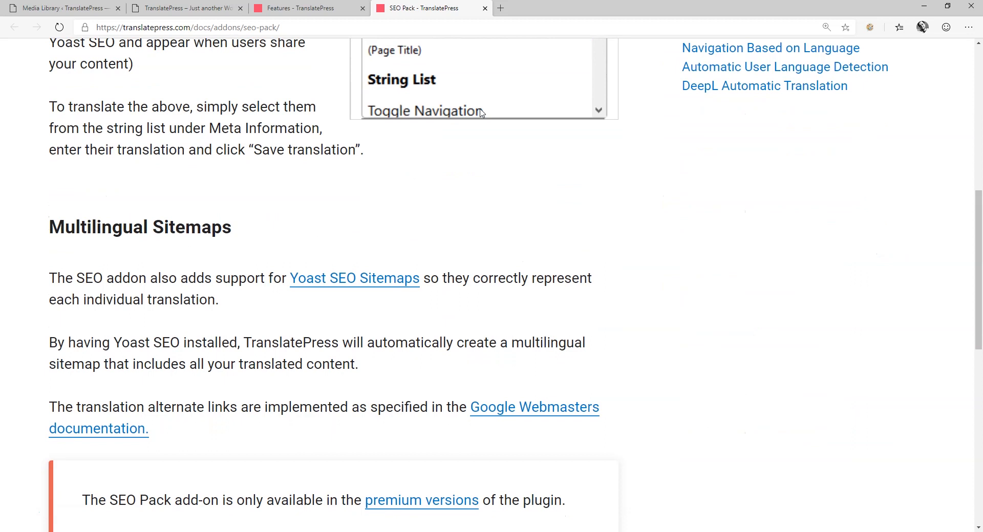
left_click(308, 8)
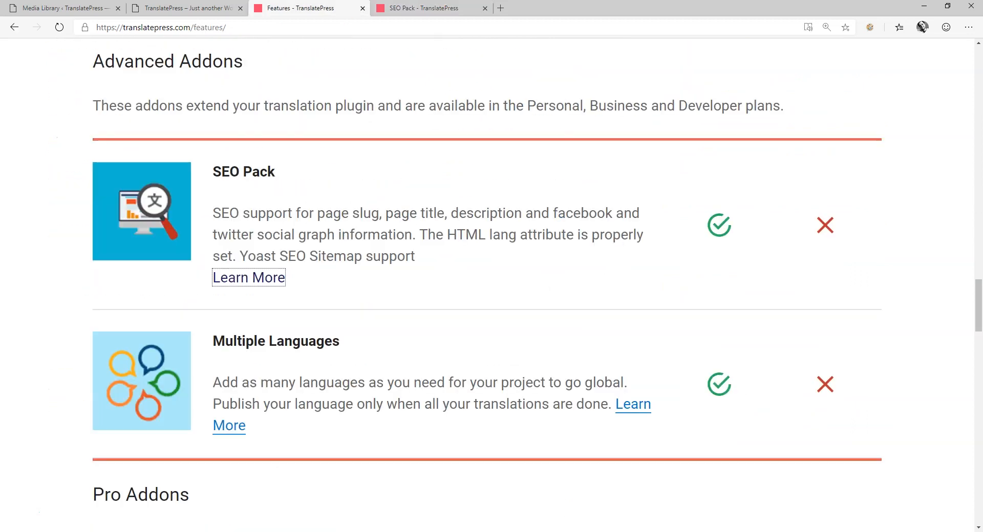
left_click(633, 405)
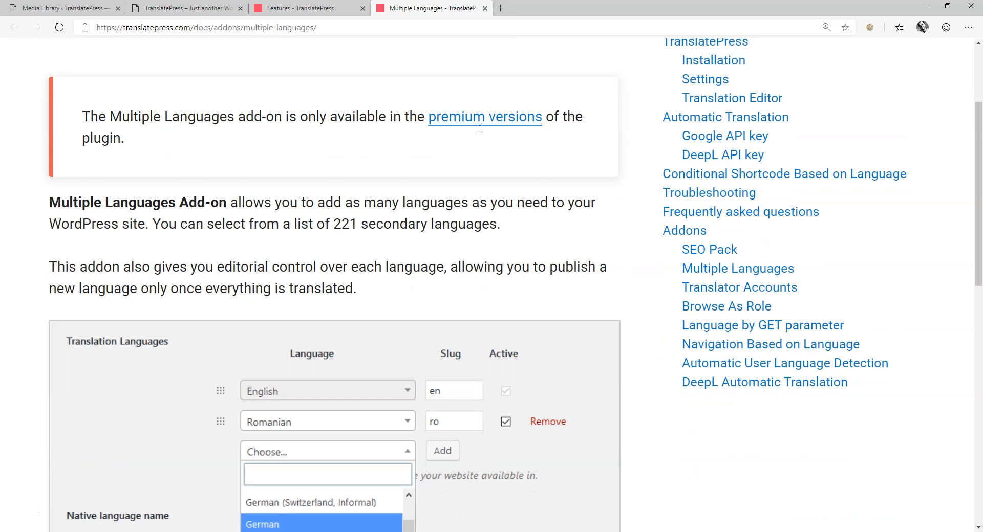
Scroll through the Multiple Languages add-on documentation
scroll("down", 3)
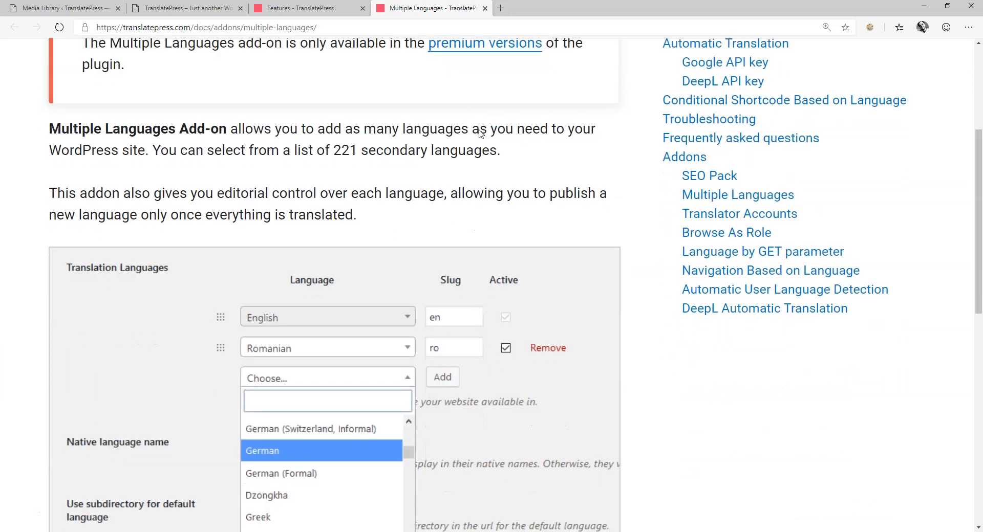
scroll("down", 3)
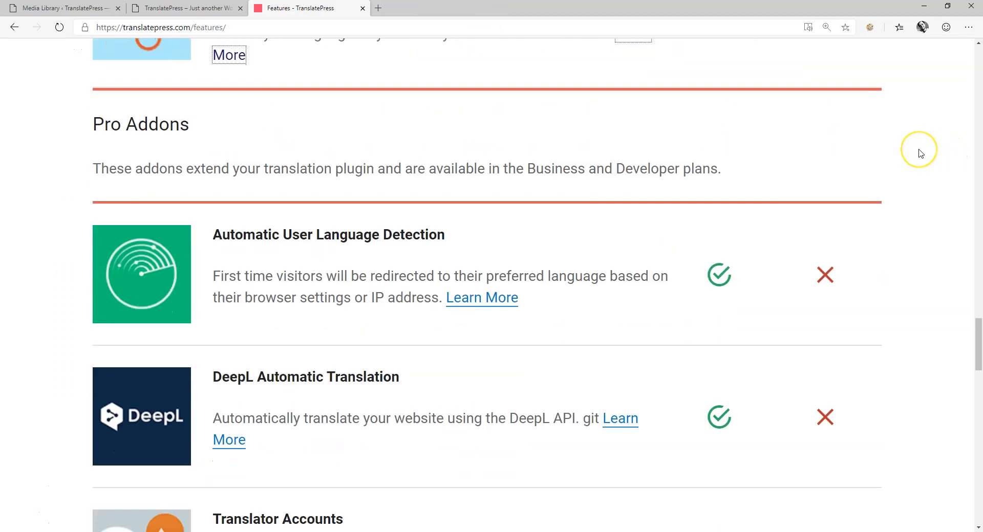
Scroll the Pro Addons list and open Learn More under Navigation Based on Language
scroll("down", 3)
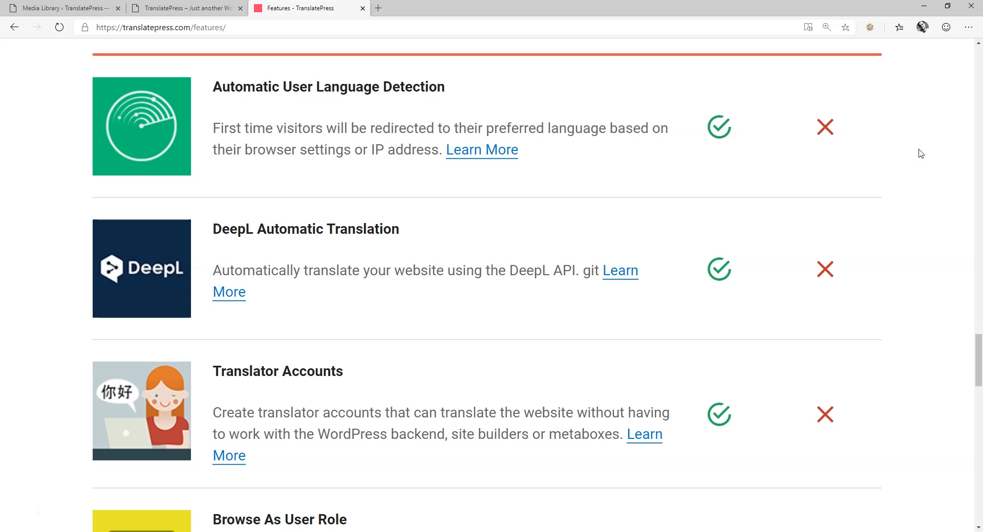
scroll("down", 3)
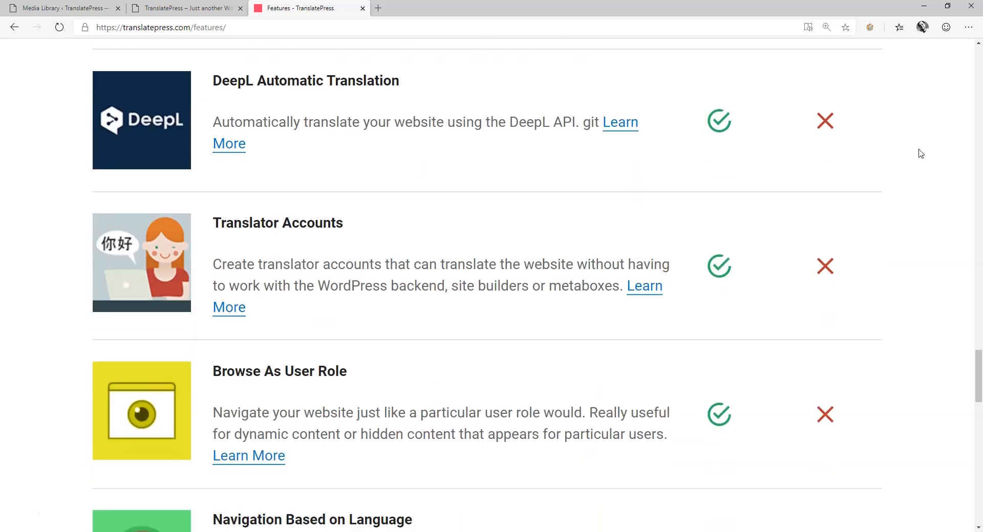
scroll("down", 3)
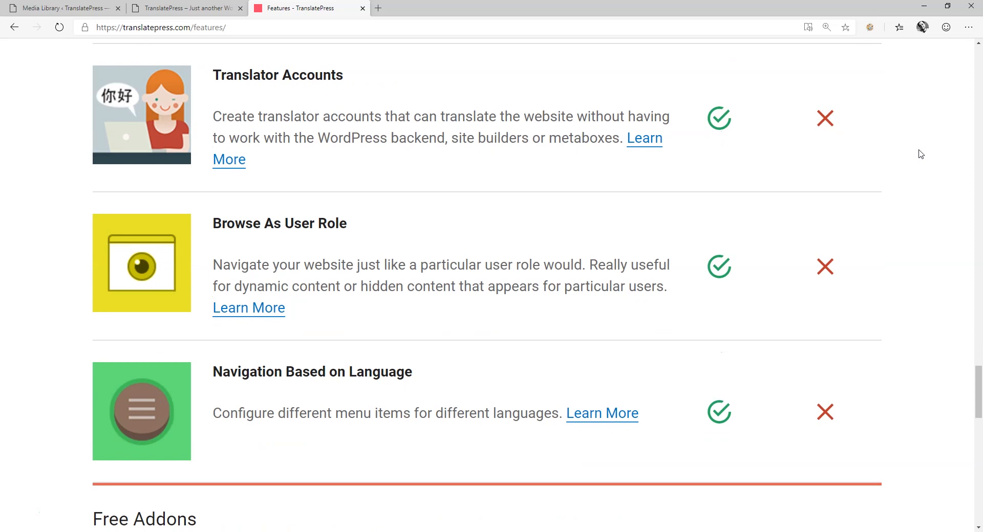
mouse_move(586, 411)
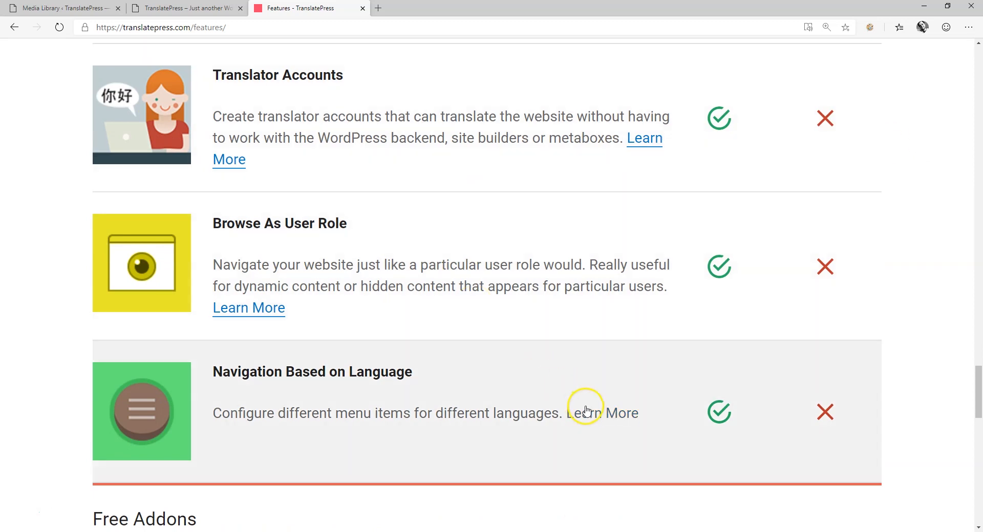
left_click(617, 413)
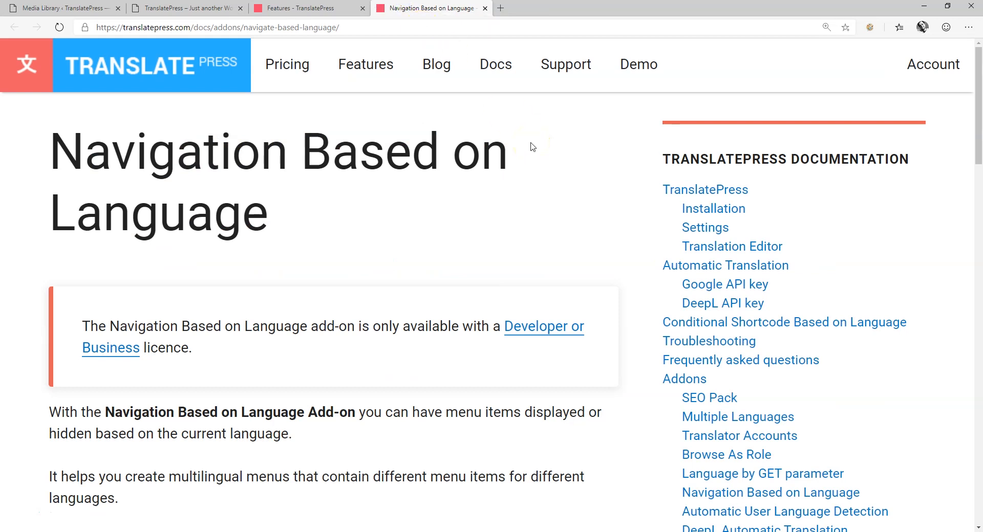
Scroll to the end of the Navigation Based on Language documentation
scroll("down", 3)
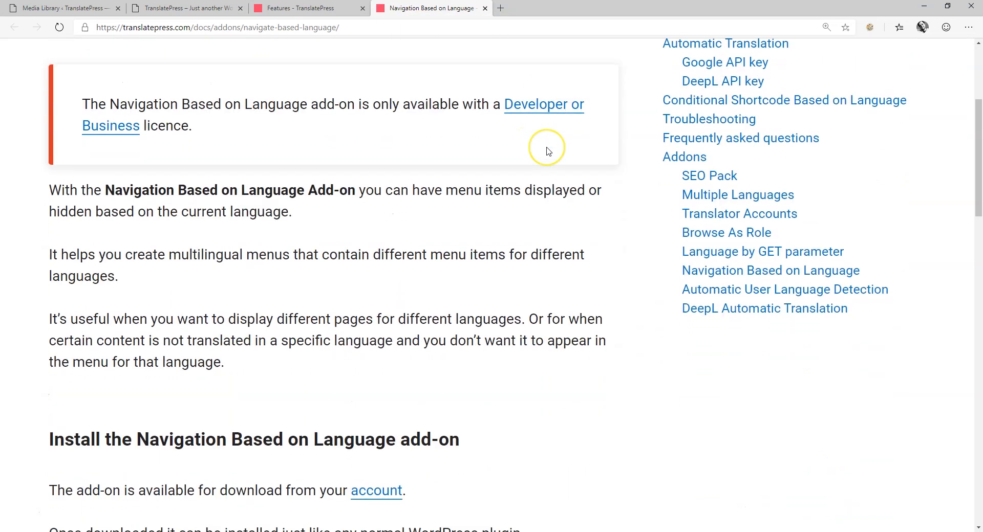
scroll("down", 3)
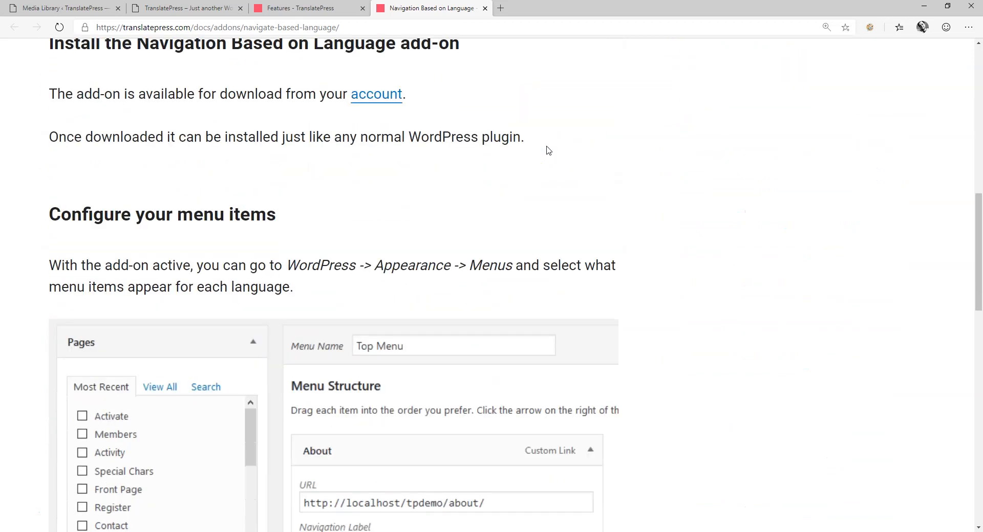
scroll("down", 3)
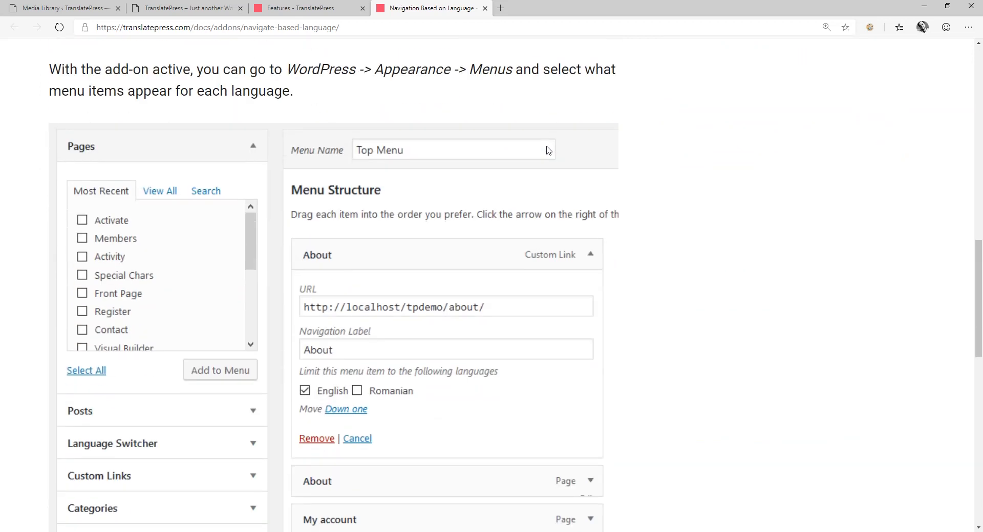
scroll("down", 3)
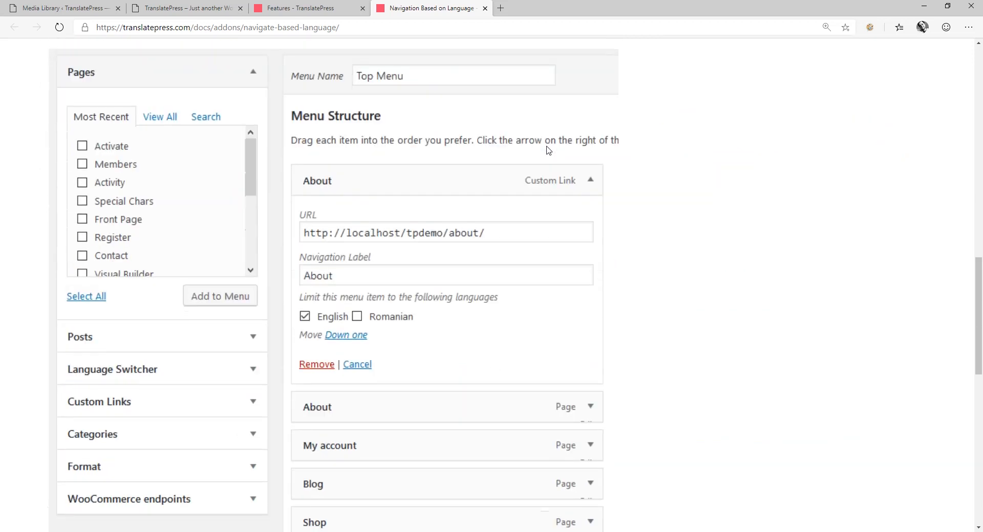
scroll("down", 3)
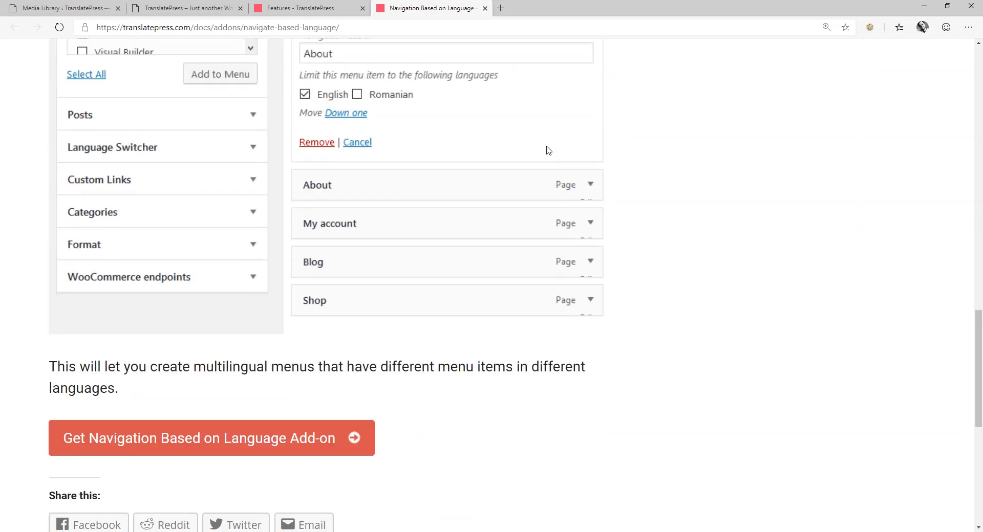
scroll("down", 3)
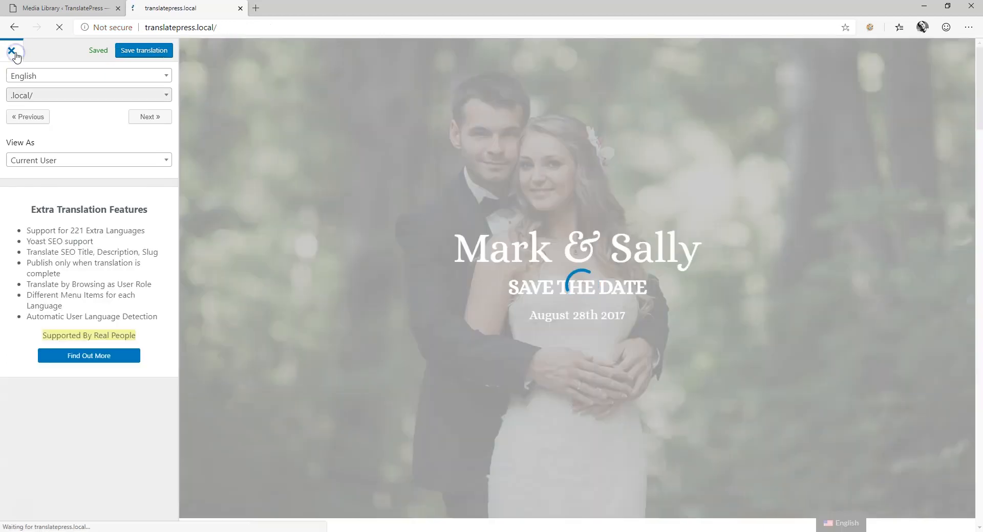
Exit the translation editor, scroll the live English site, and open the floating language switcher
left_click(10, 50)
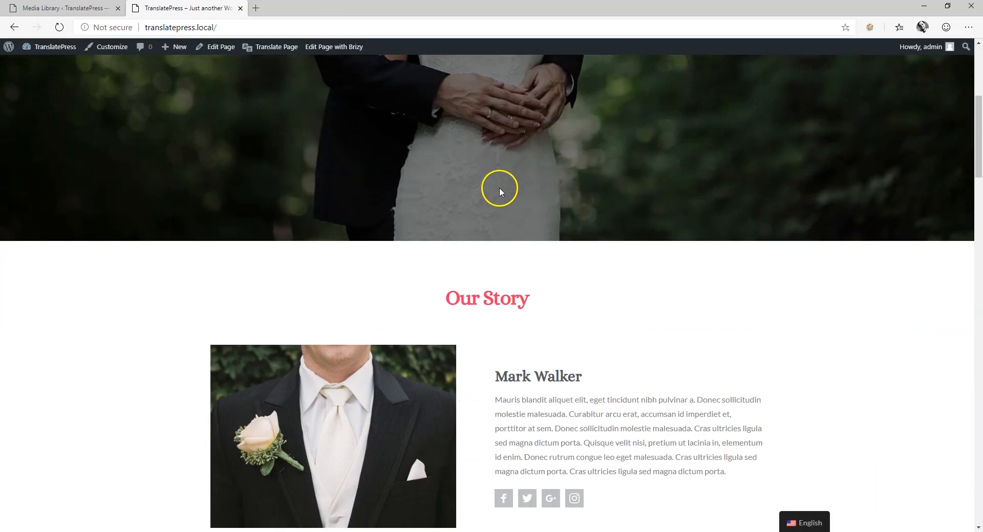
scroll("down", 3)
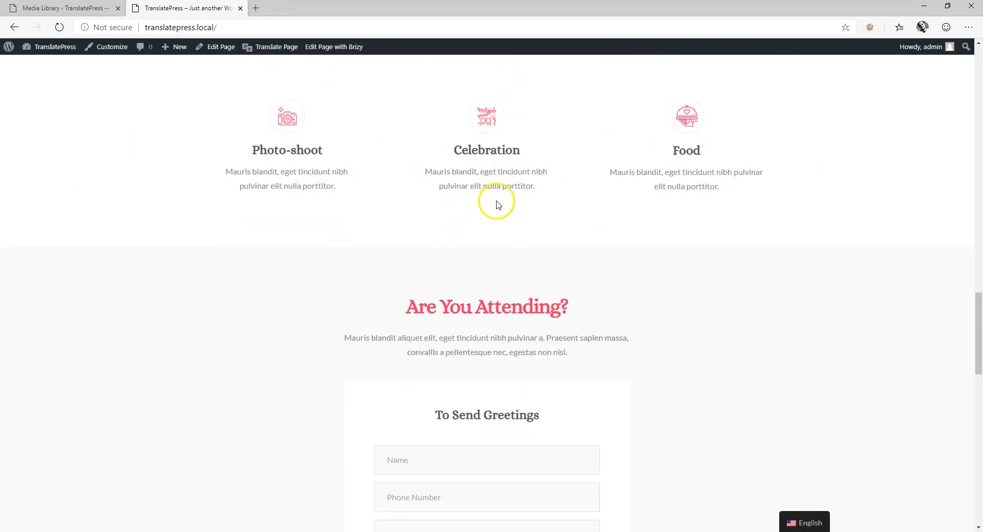
scroll("down", 3)
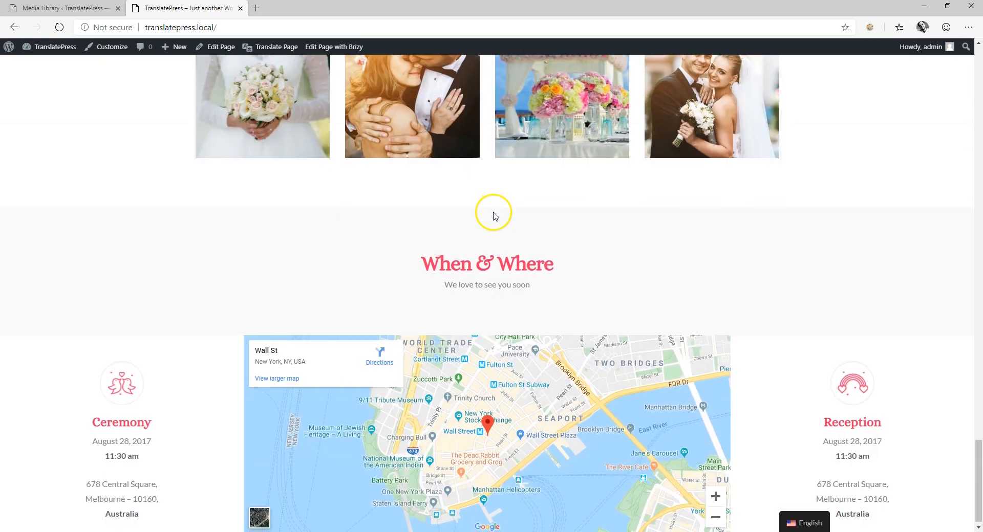
left_click(809, 523)
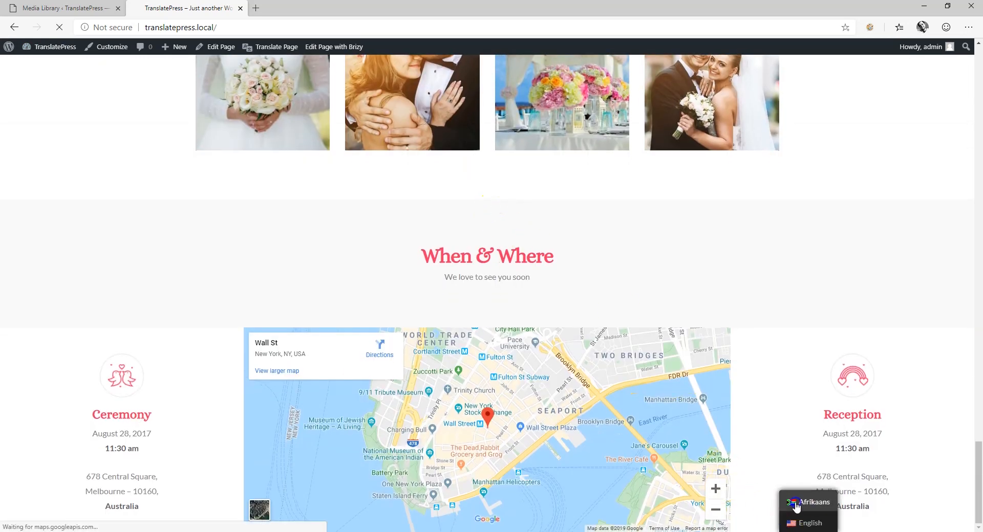
Switch the wedding site to Afrikaans and scroll through the translated homepage sections
left_click(813, 502)
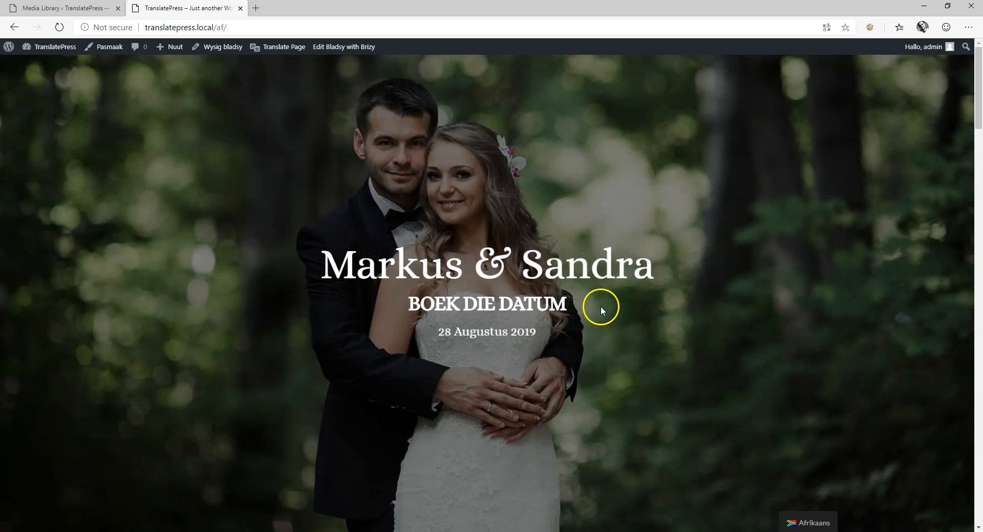
scroll("down", 3)
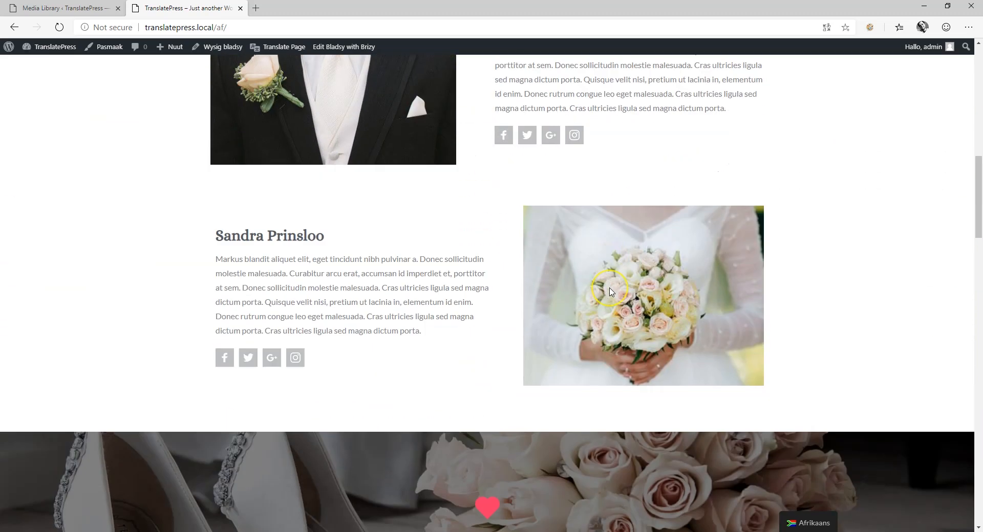
scroll("down", 3)
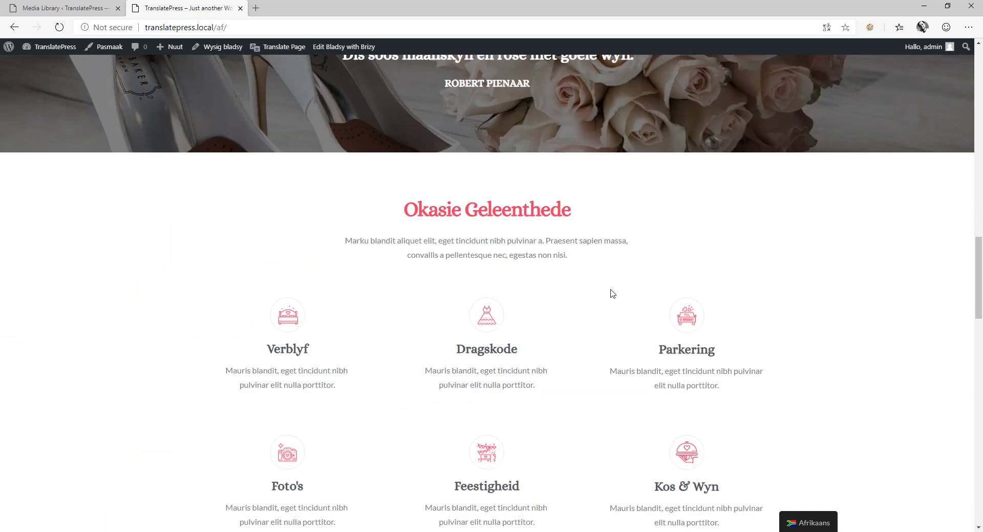
scroll("down", 3)
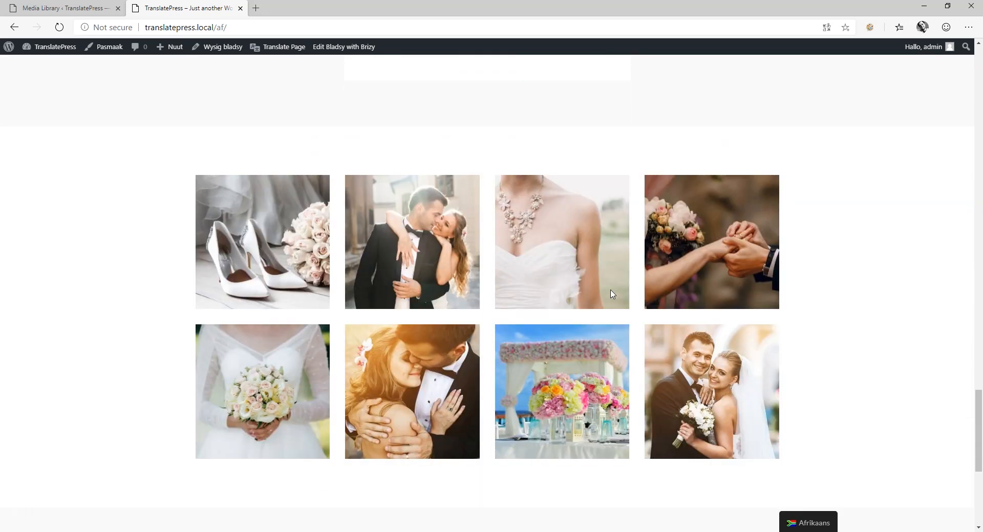